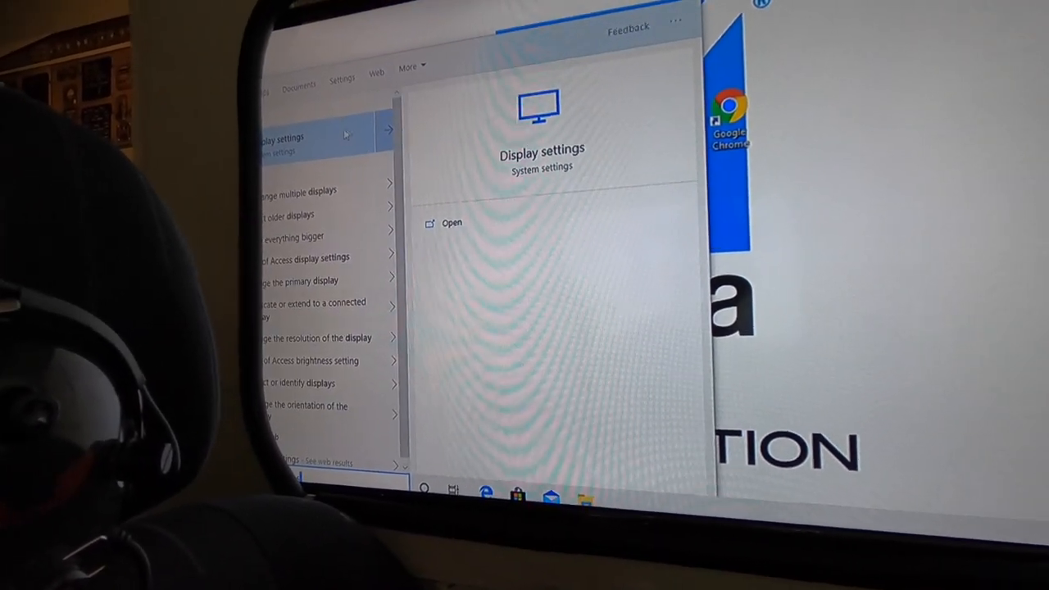
Open Display settings from the Start search results, showing three connected monitors
click(452, 222)
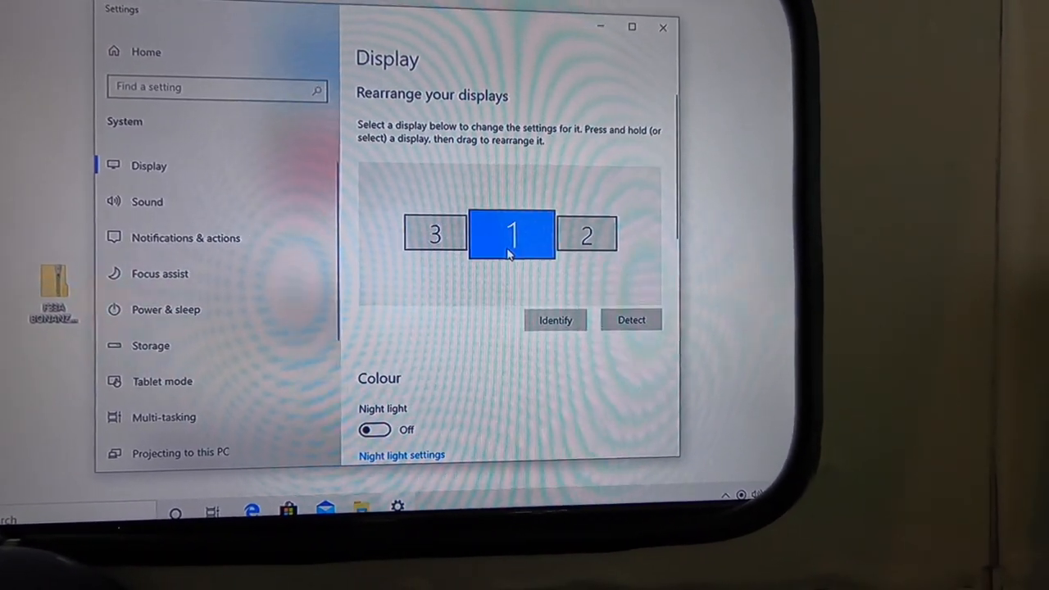
drag(511, 236, 434, 246)
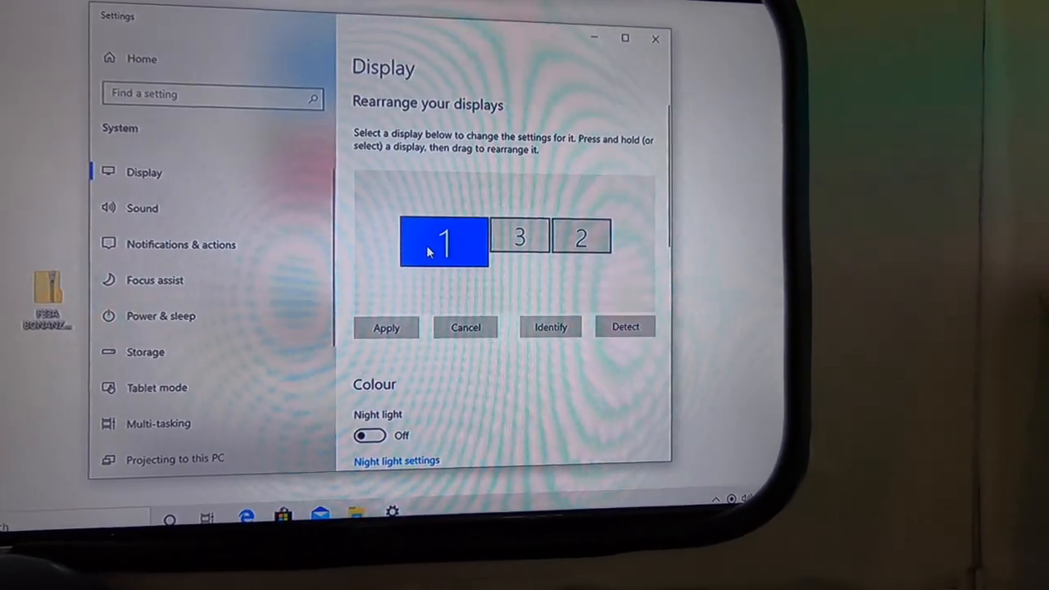
drag(444, 240, 504, 242)
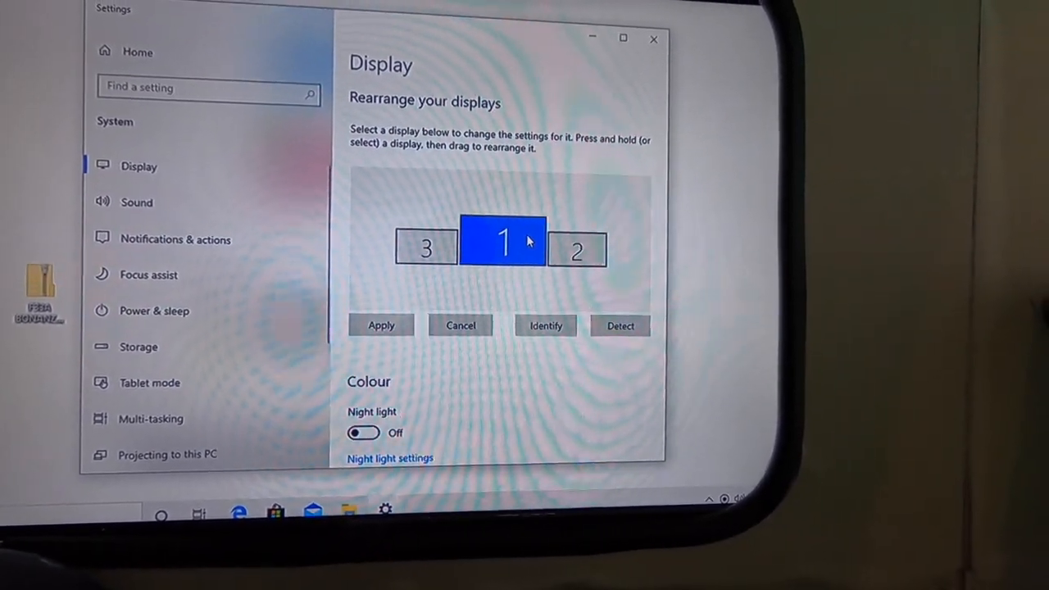
drag(504, 246, 590, 246)
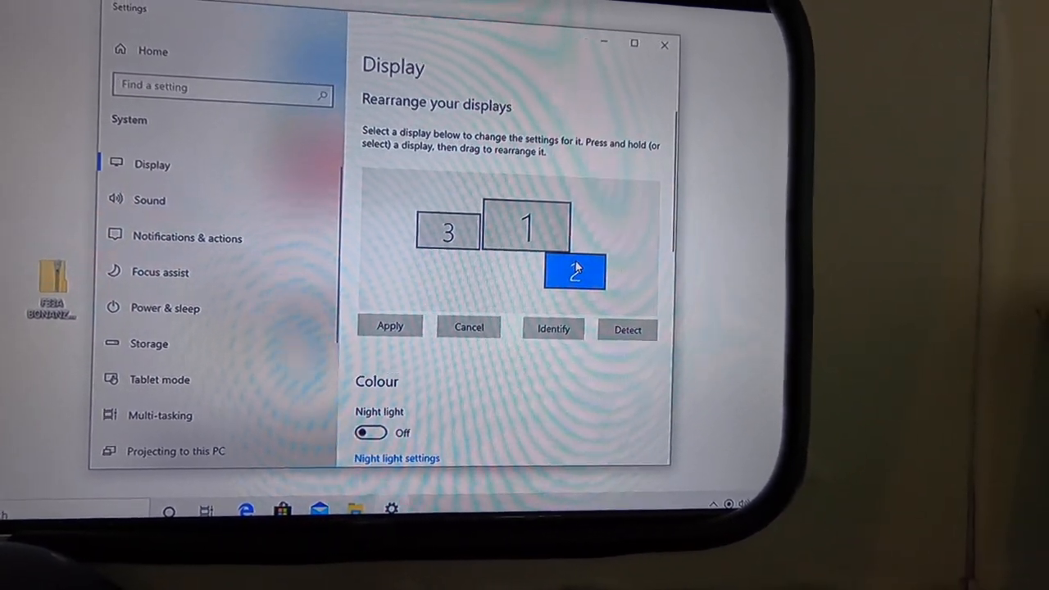
drag(574, 270, 593, 254)
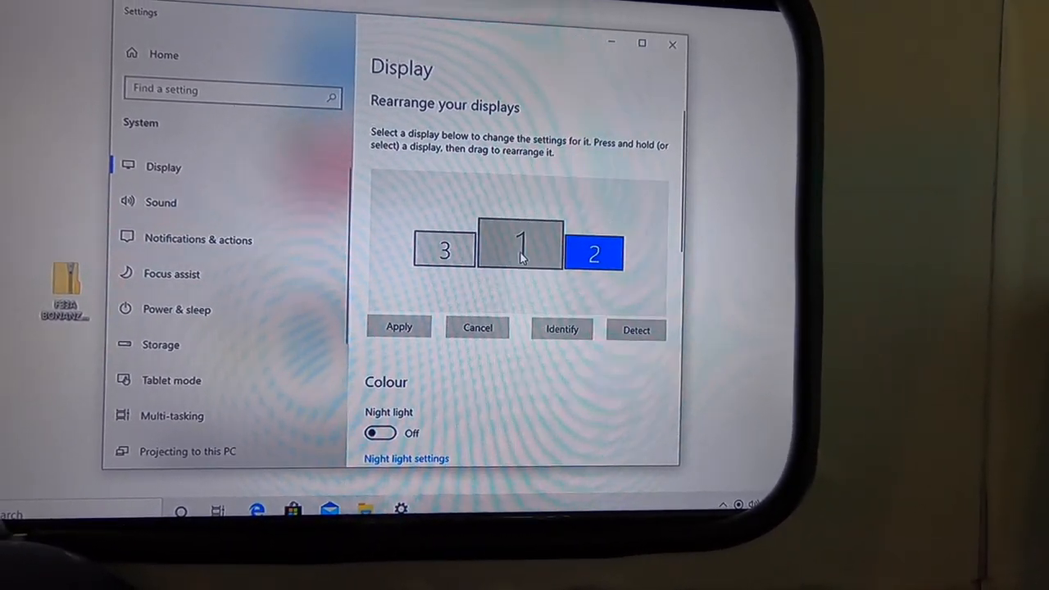
click(449, 243)
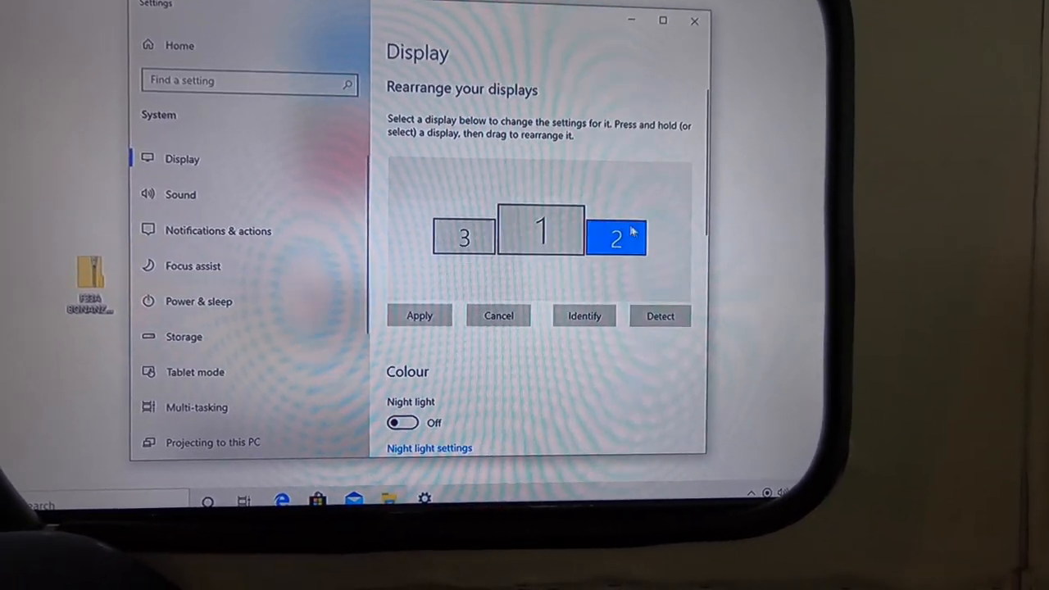
click(462, 236)
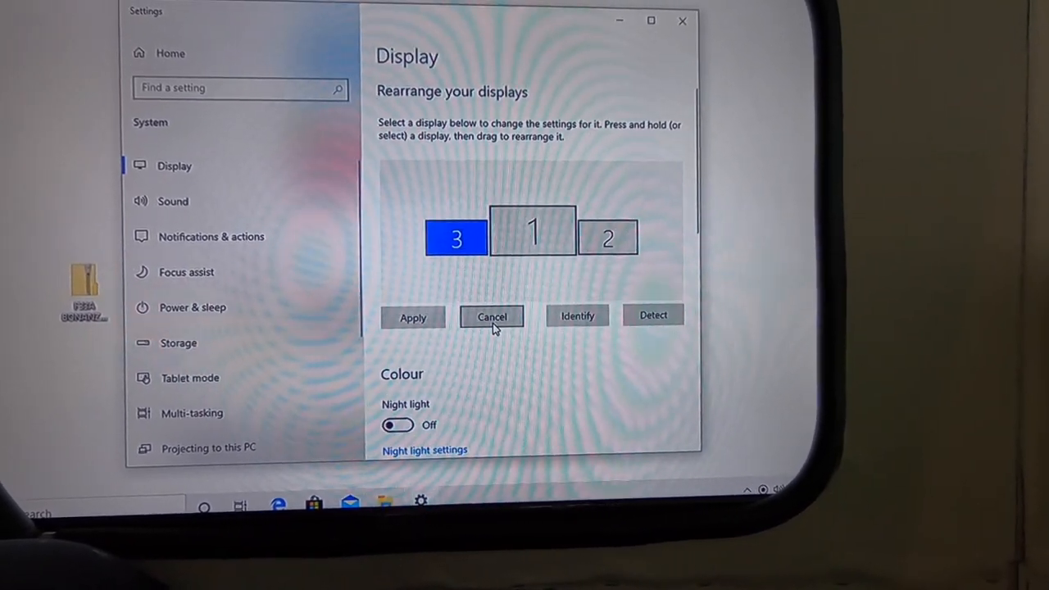
click(492, 317)
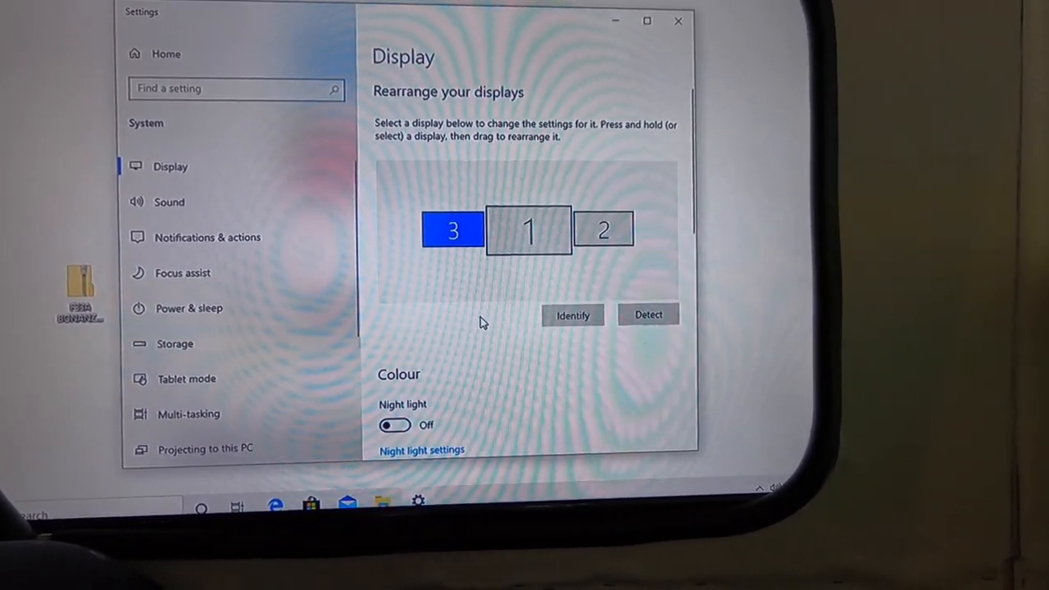
scroll(down, 3)
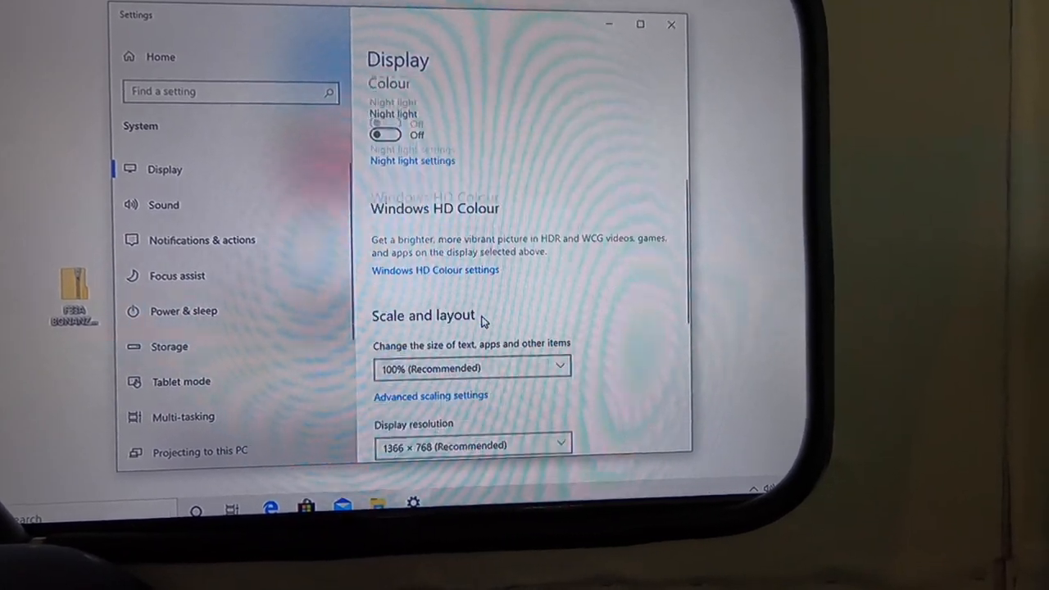
scroll(up, 3)
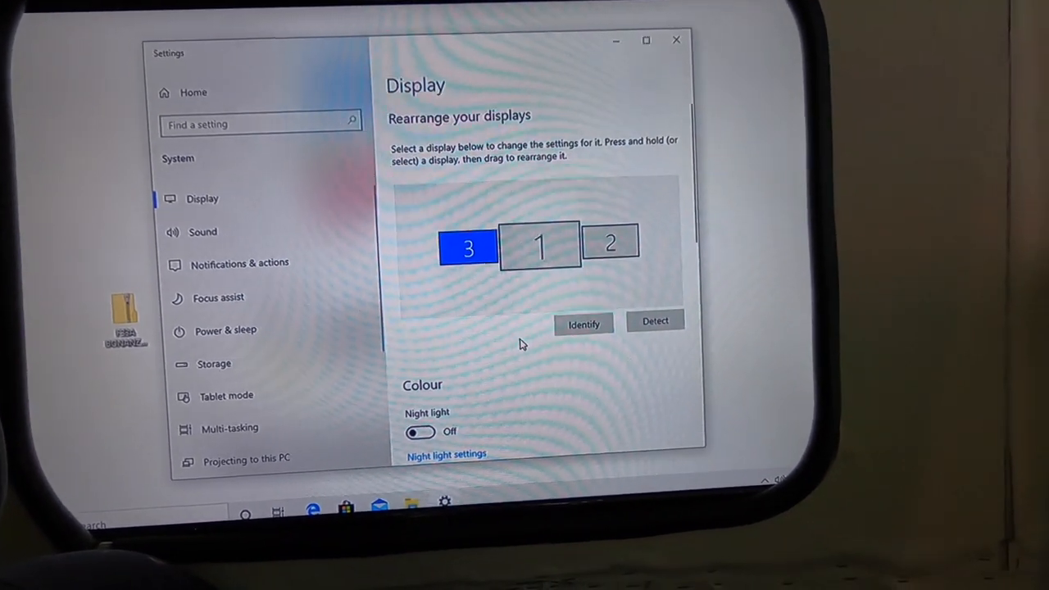
scroll(down, 3)
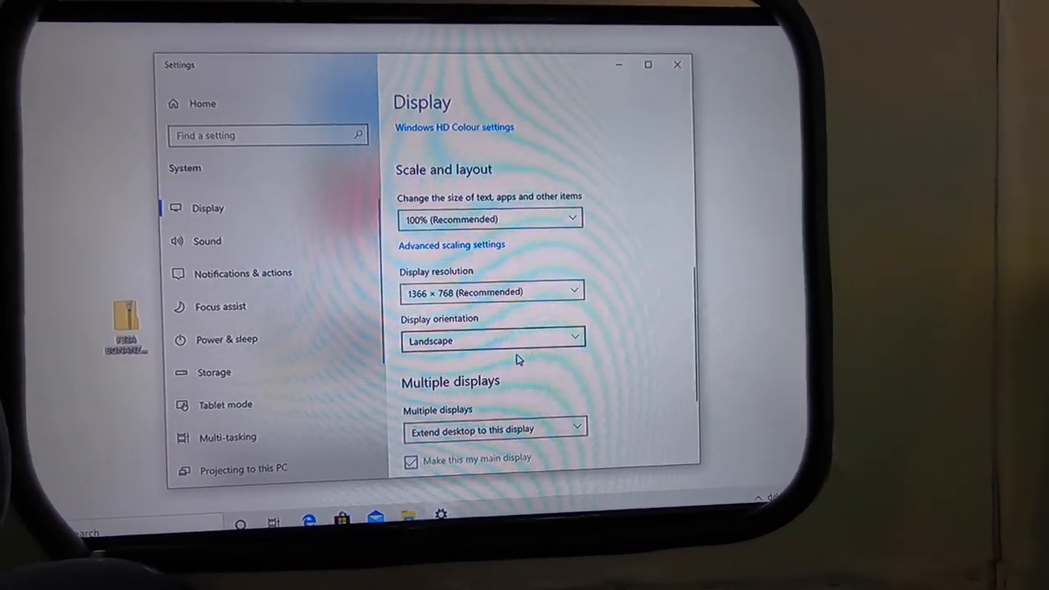
scroll(down, 3)
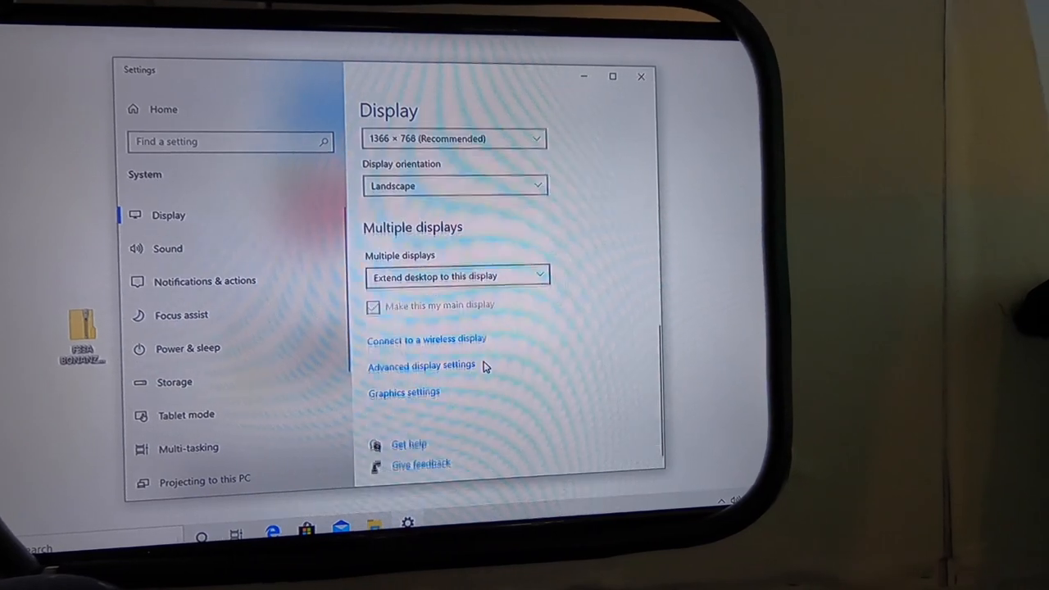
scroll(up, 3)
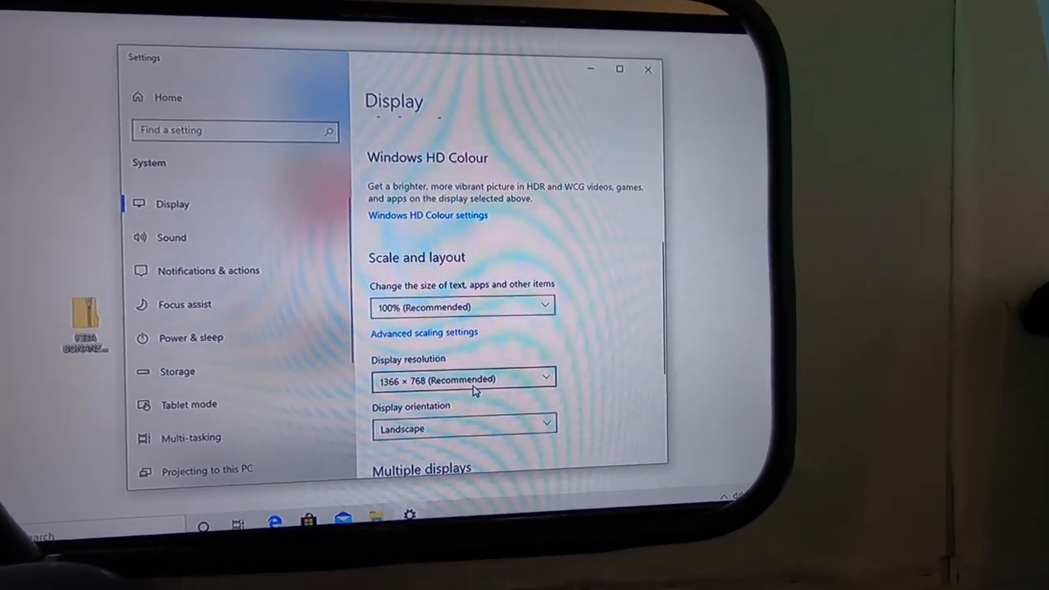
click(462, 378)
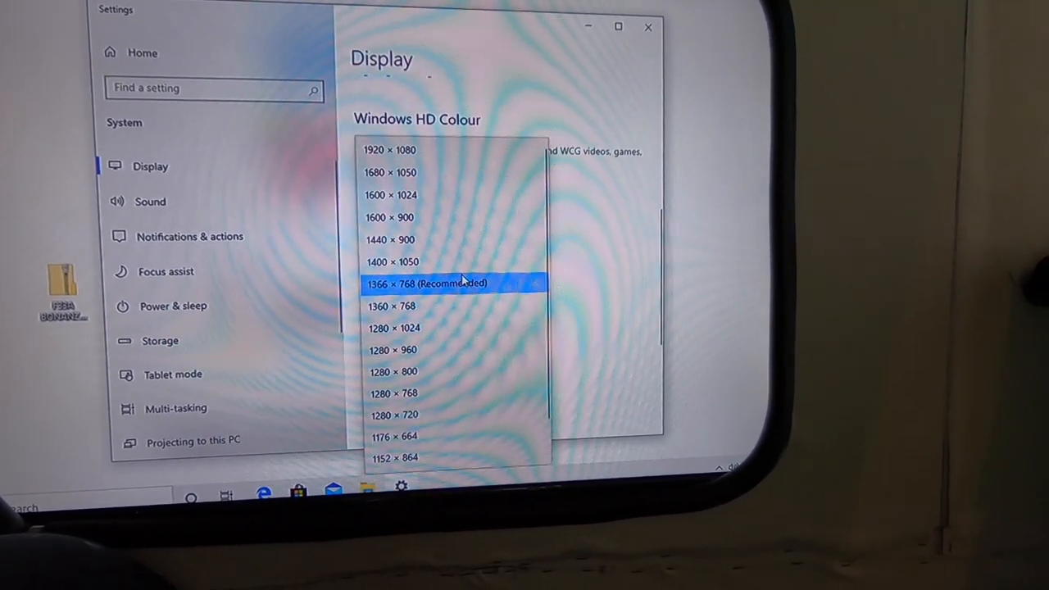
click(426, 283)
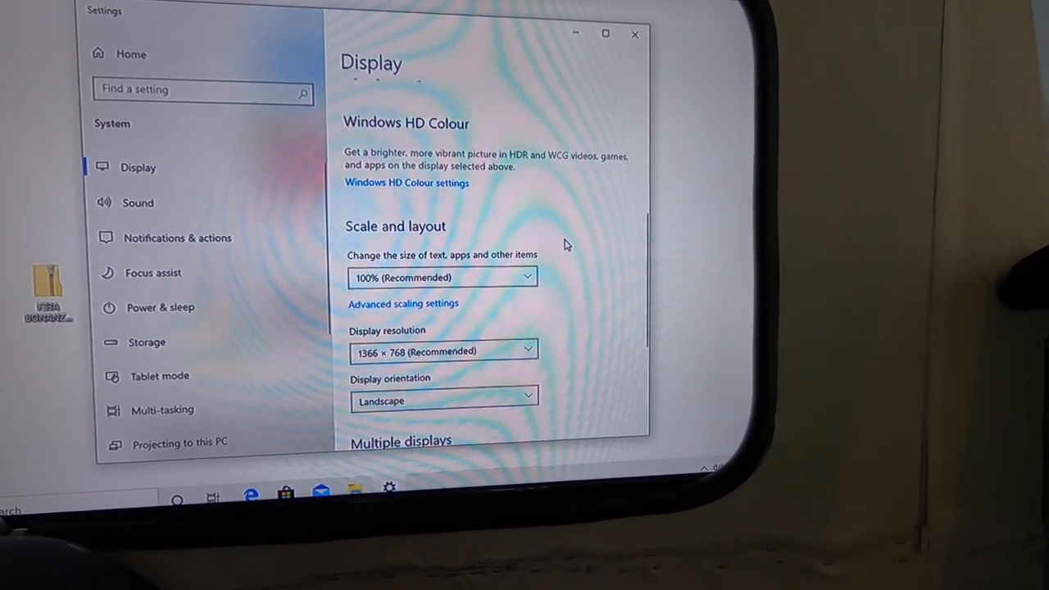
scroll(down, 3)
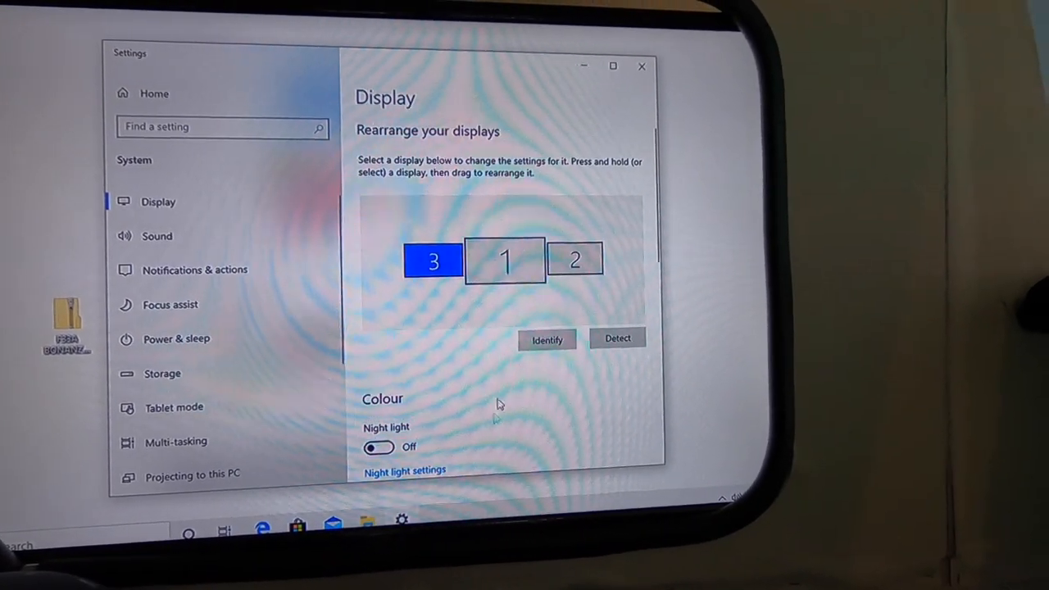
Review the Multiple displays section with the desktop extended, then close the Settings window
scroll(down, 3)
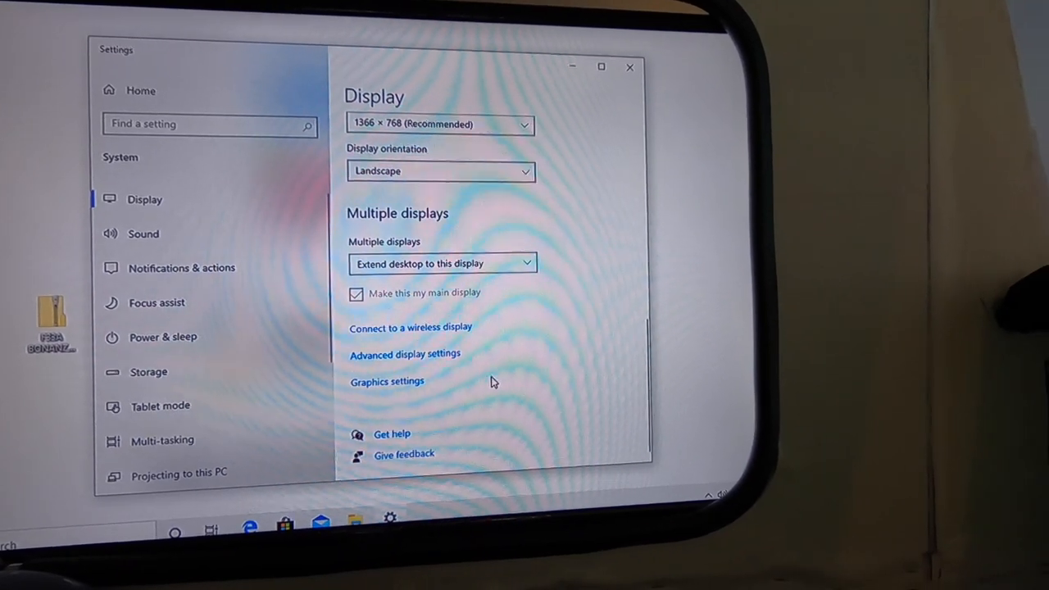
scroll(up, 3)
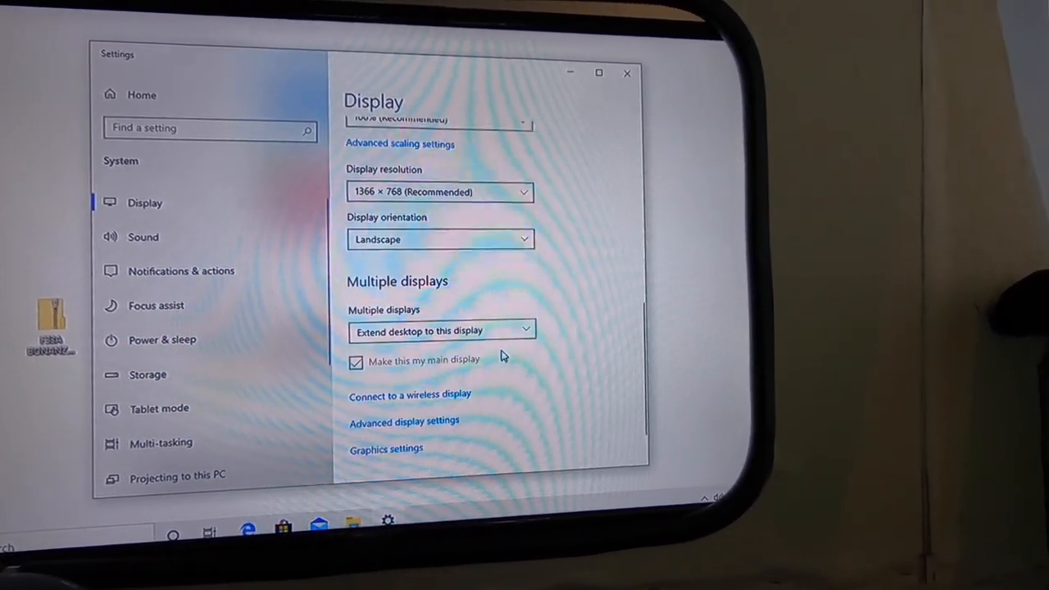
scroll(down, 3)
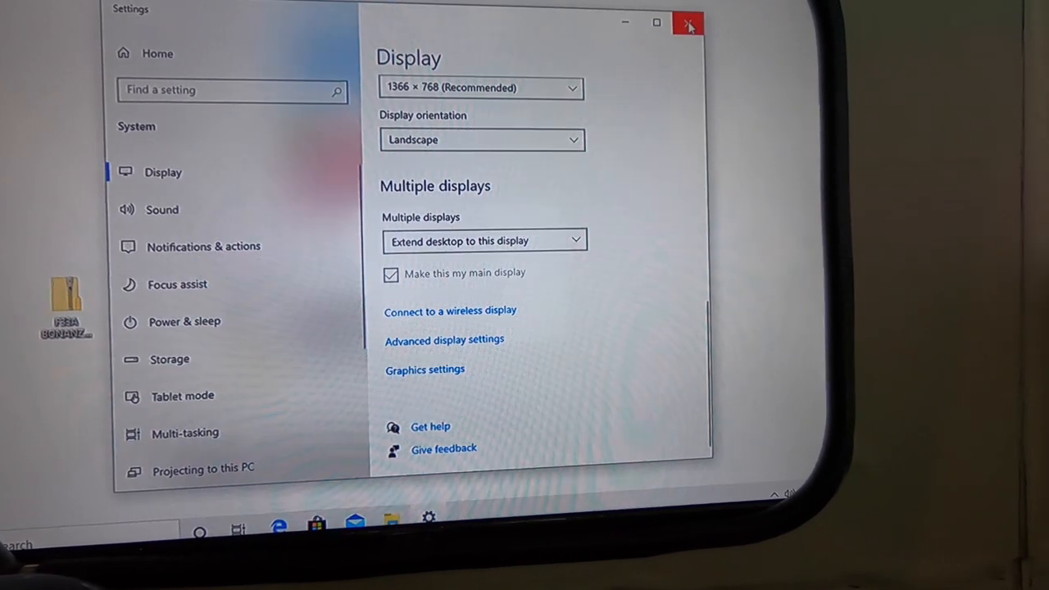
click(688, 23)
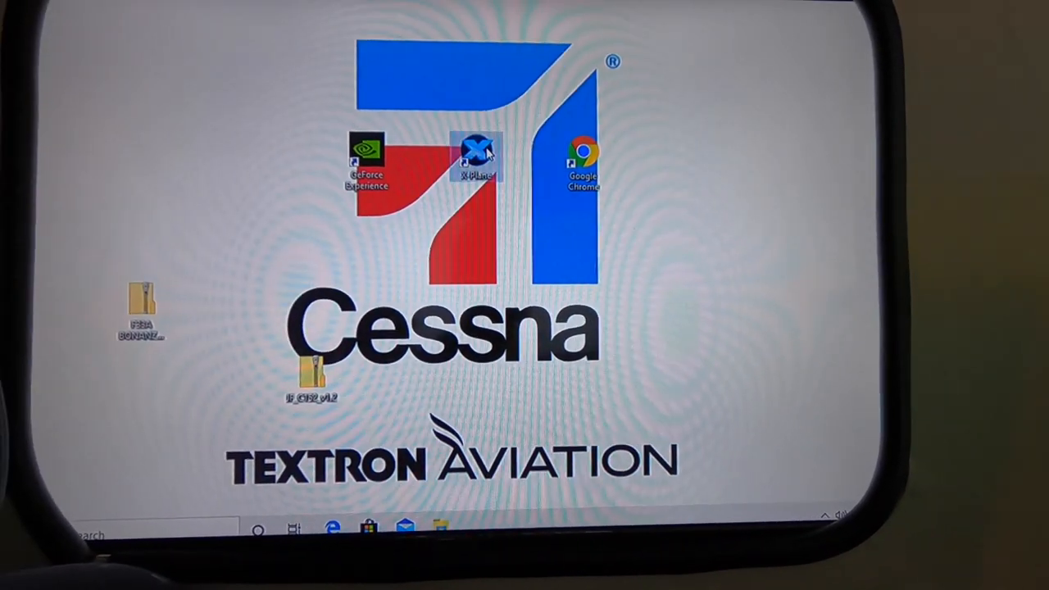
Launch X-Plane 11 from its desktop shortcut
double_click(478, 156)
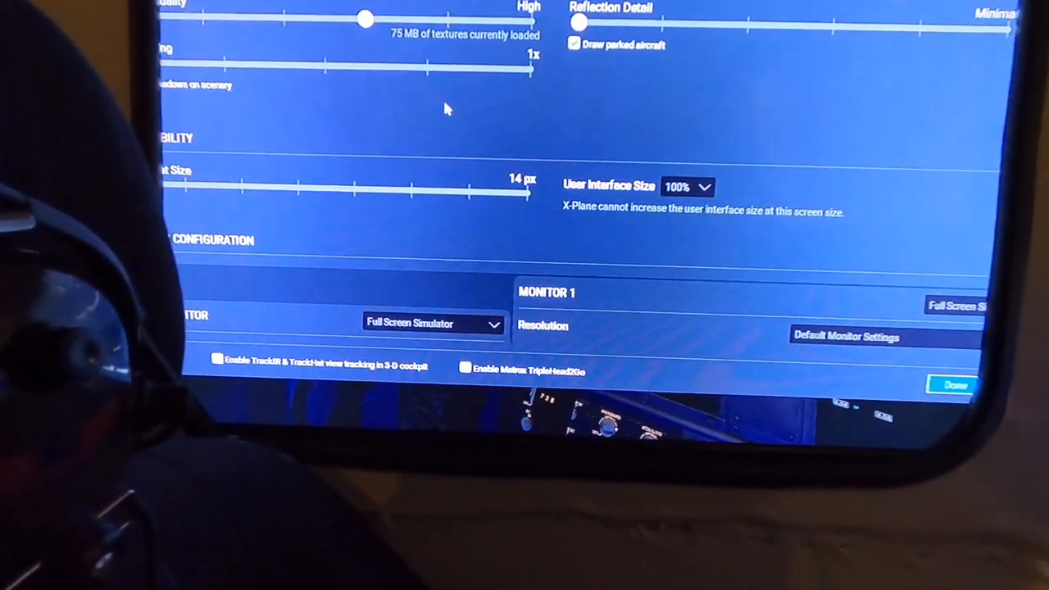
scroll(down, 3)
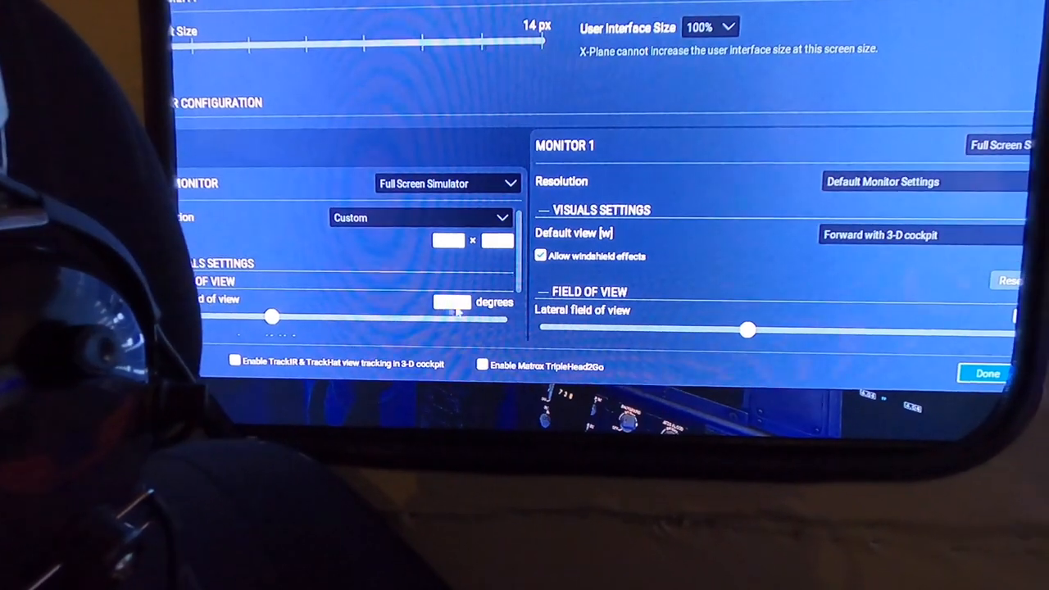
scroll(down, 3)
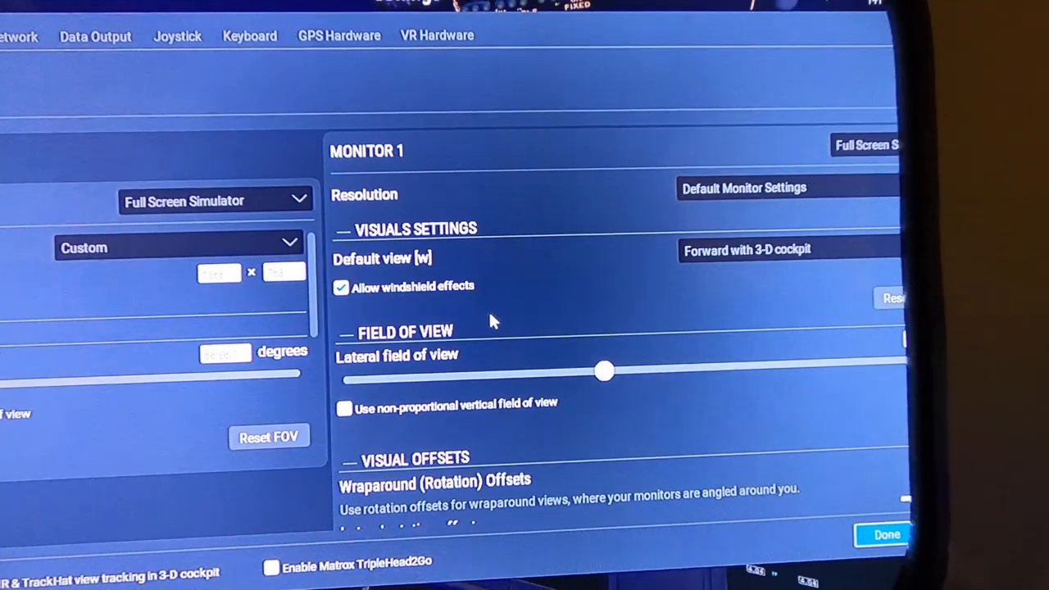
scroll(down, 3)
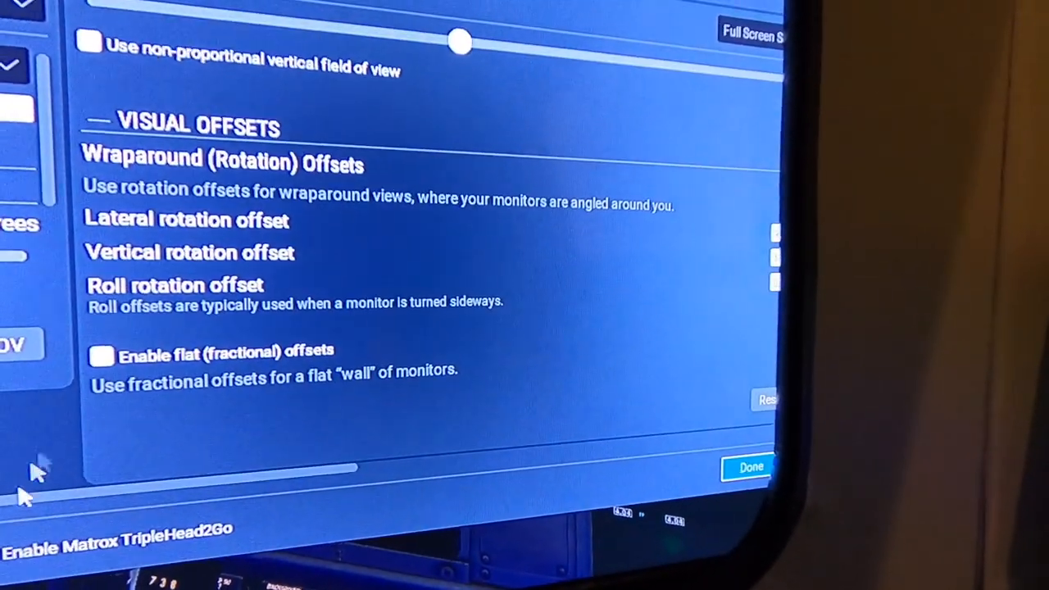
scroll(up, 3)
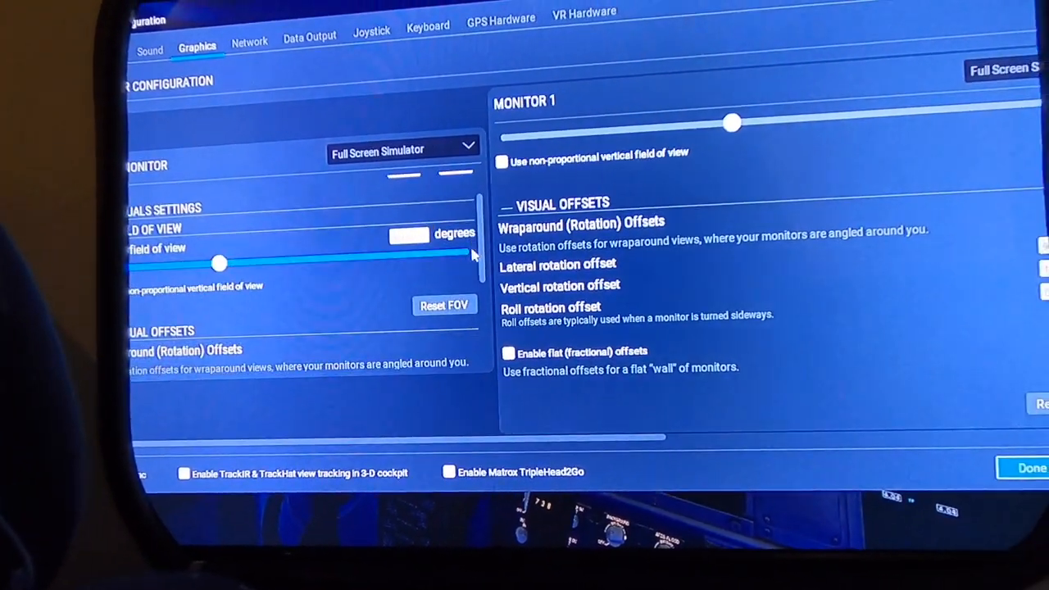
scroll(down, 3)
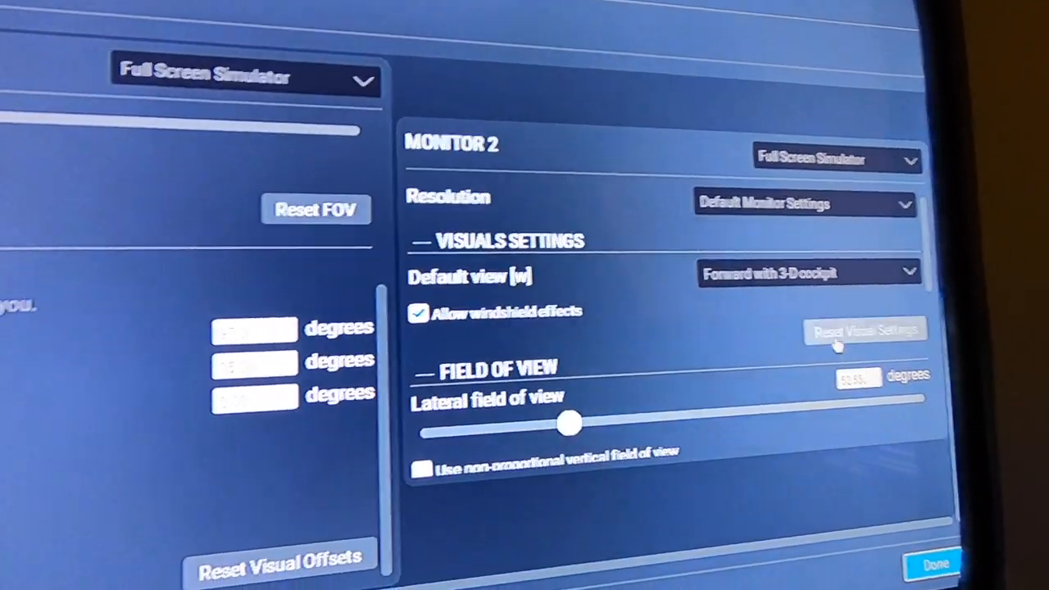
scroll(down, 3)
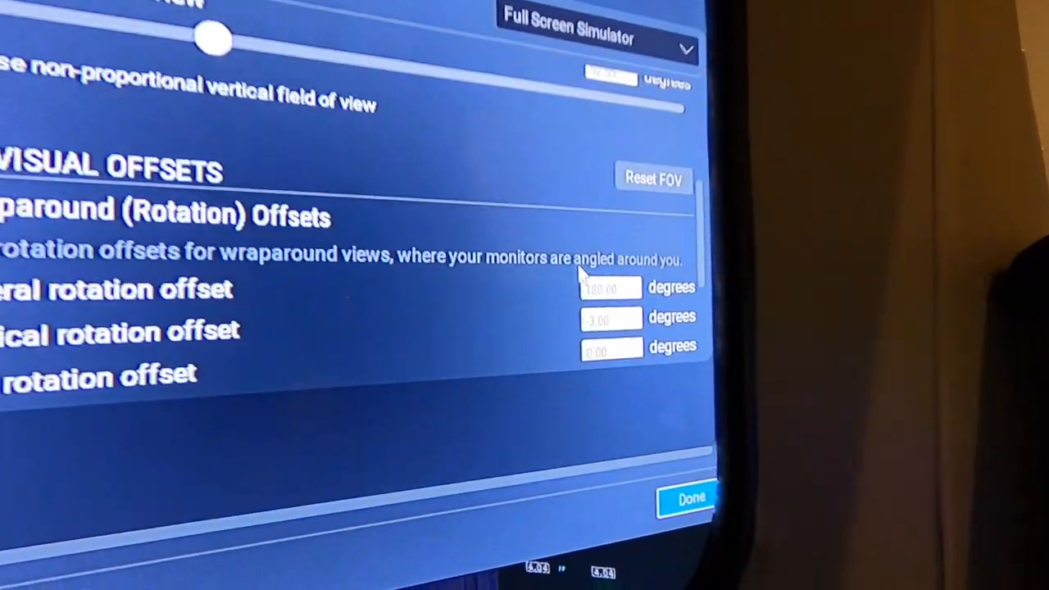